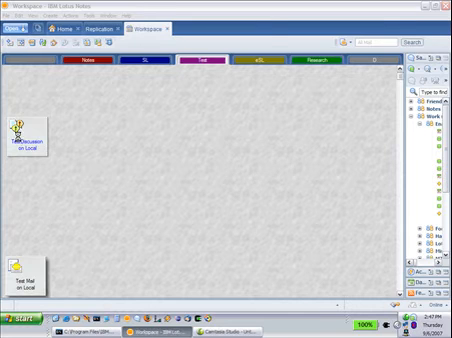
# Step: Create a new blank composite application page from the Open launcher
pyautogui.doubleClick(22, 130)
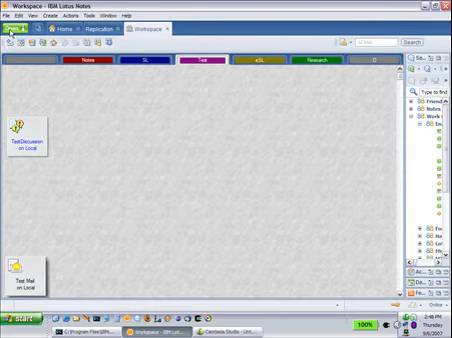
pyautogui.click(11, 14)
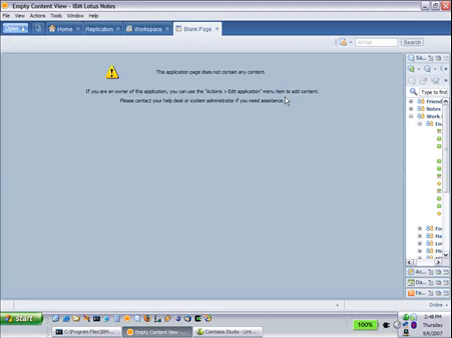
pyautogui.moveTo(273, 121)
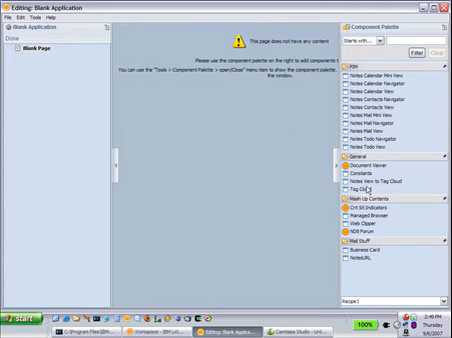
pyautogui.moveTo(369, 181)
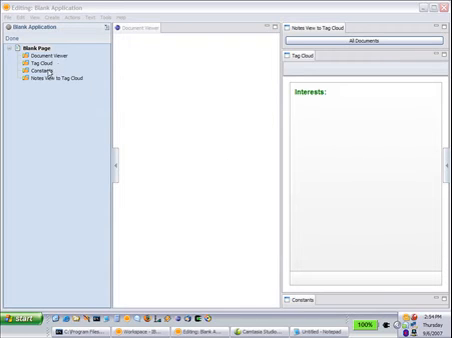
pyautogui.rightClick(40, 72)
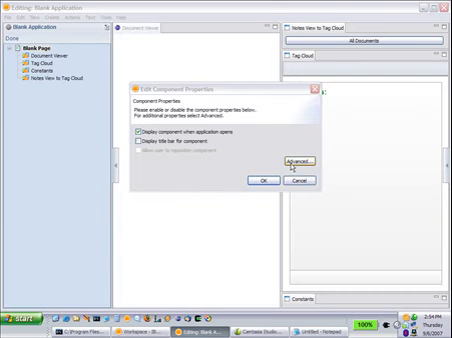
pyautogui.click(311, 158)
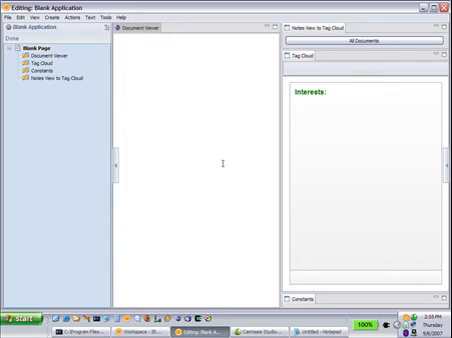
# Step: Set the Tag Cloud title property to 'Categories:' and confirm with OK
pyautogui.click(55, 73)
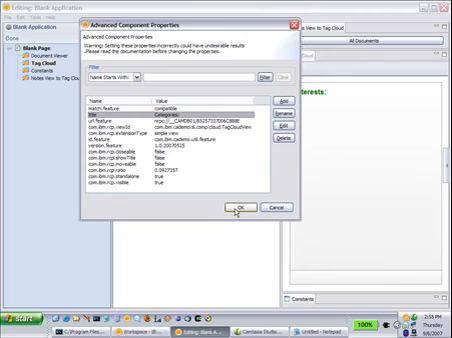
pyautogui.click(263, 208)
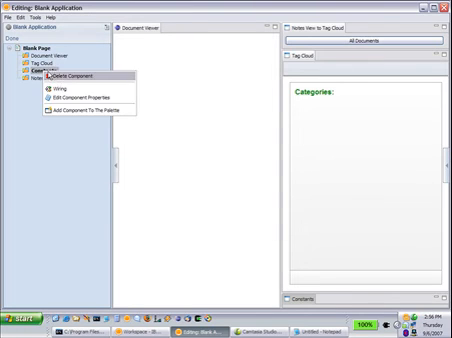
pyautogui.click(56, 90)
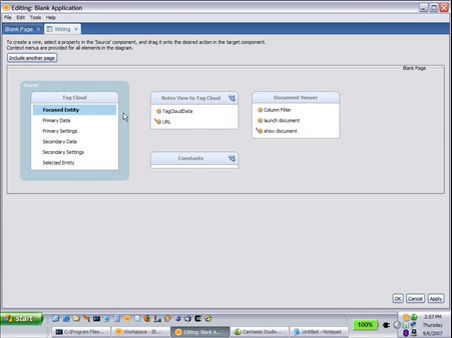
pyautogui.moveTo(78, 105)
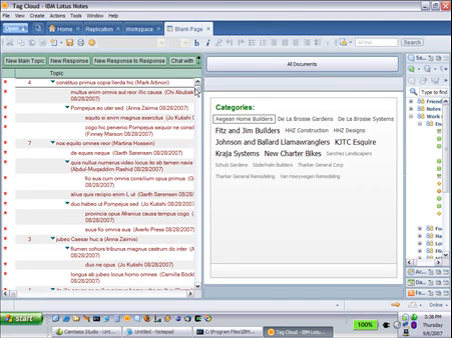
# Step: Scroll through the filtered discussion view after choosing a company category in the tag cloud
pyautogui.scroll(-3)
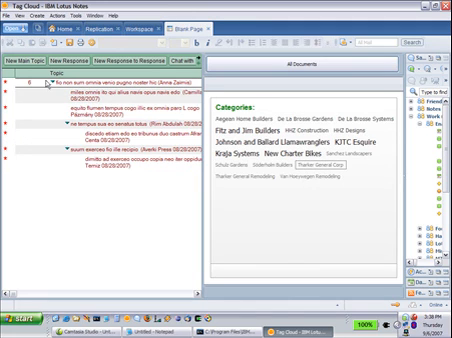
pyautogui.scroll(-3)
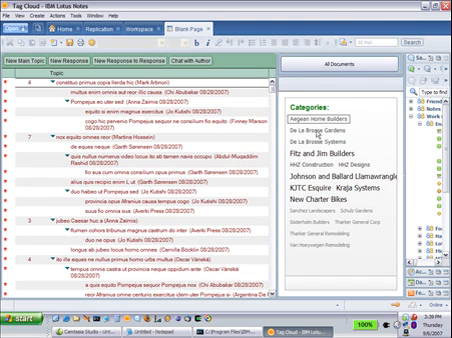
pyautogui.scroll(-3)
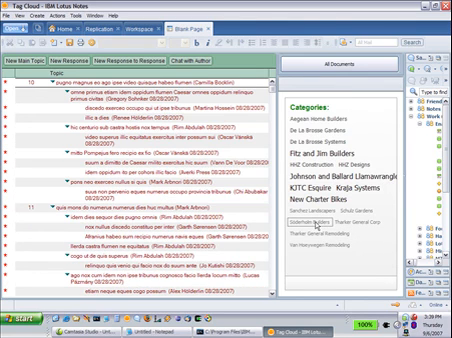